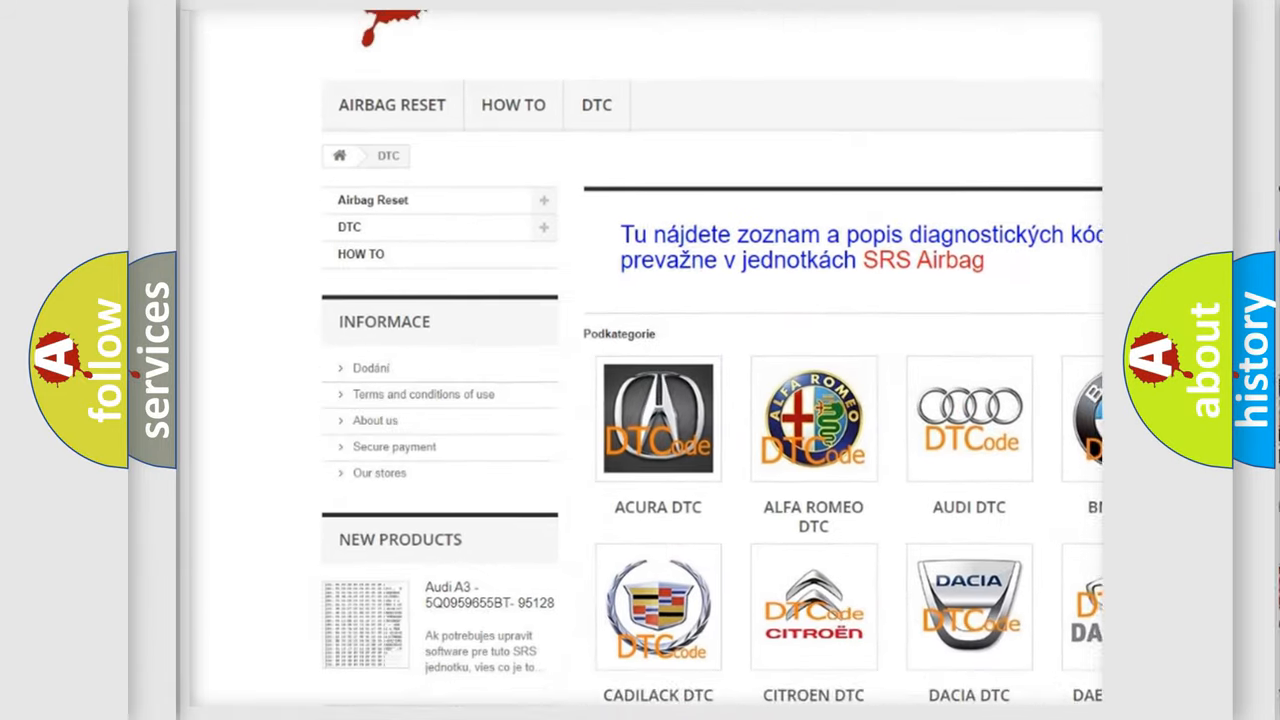
- Advance the P1066 slide so the Terminal 87 voltage fault description replaces the definition
scroll("down", 3)
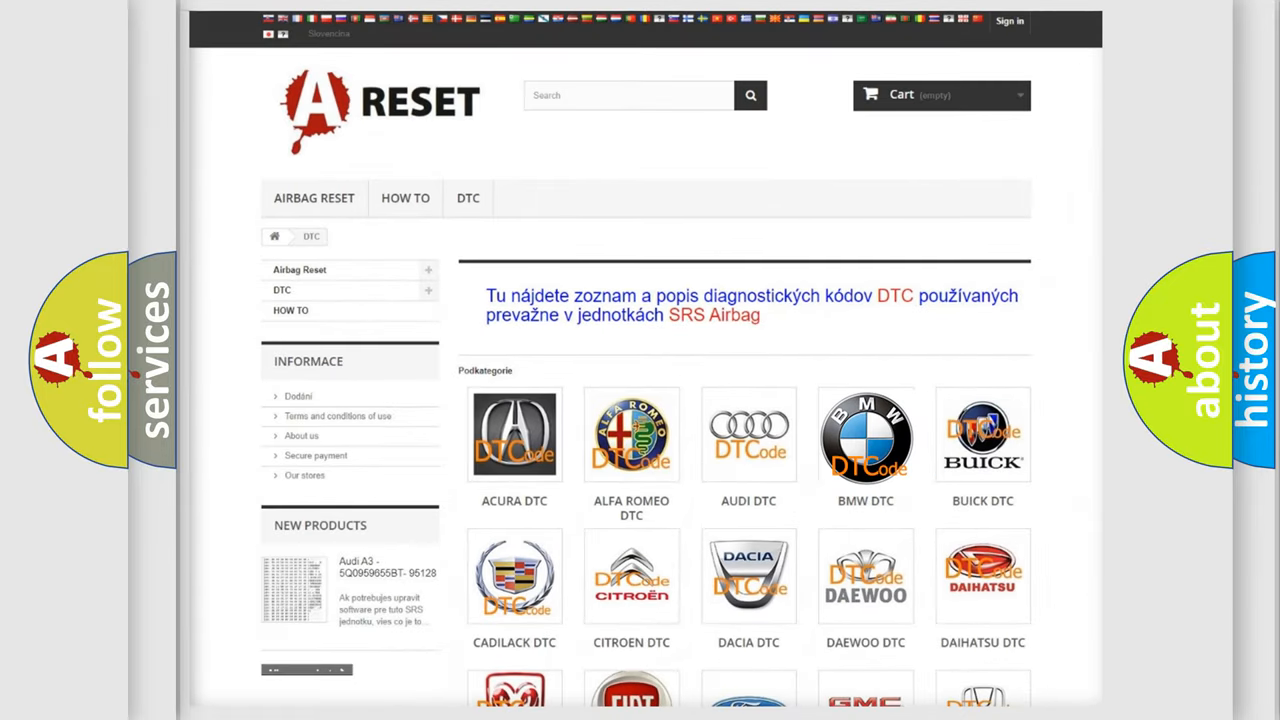
scroll("down", 3)
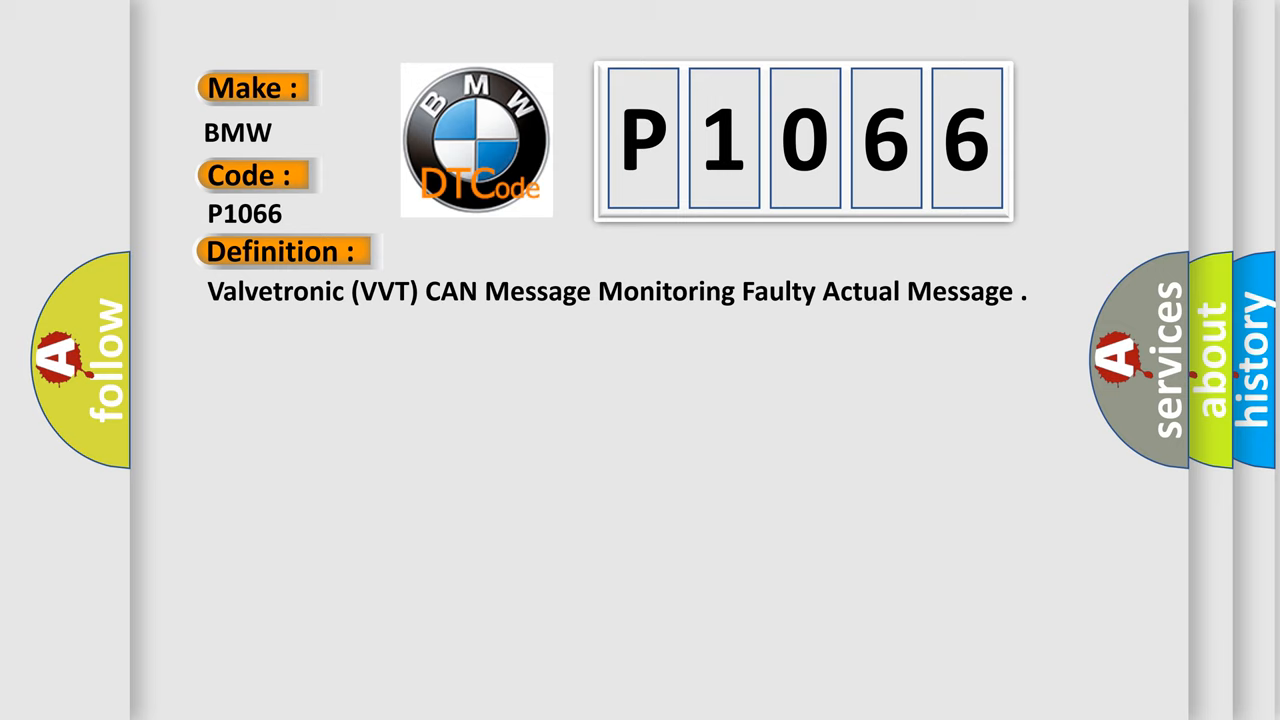
left_click(520, 251)
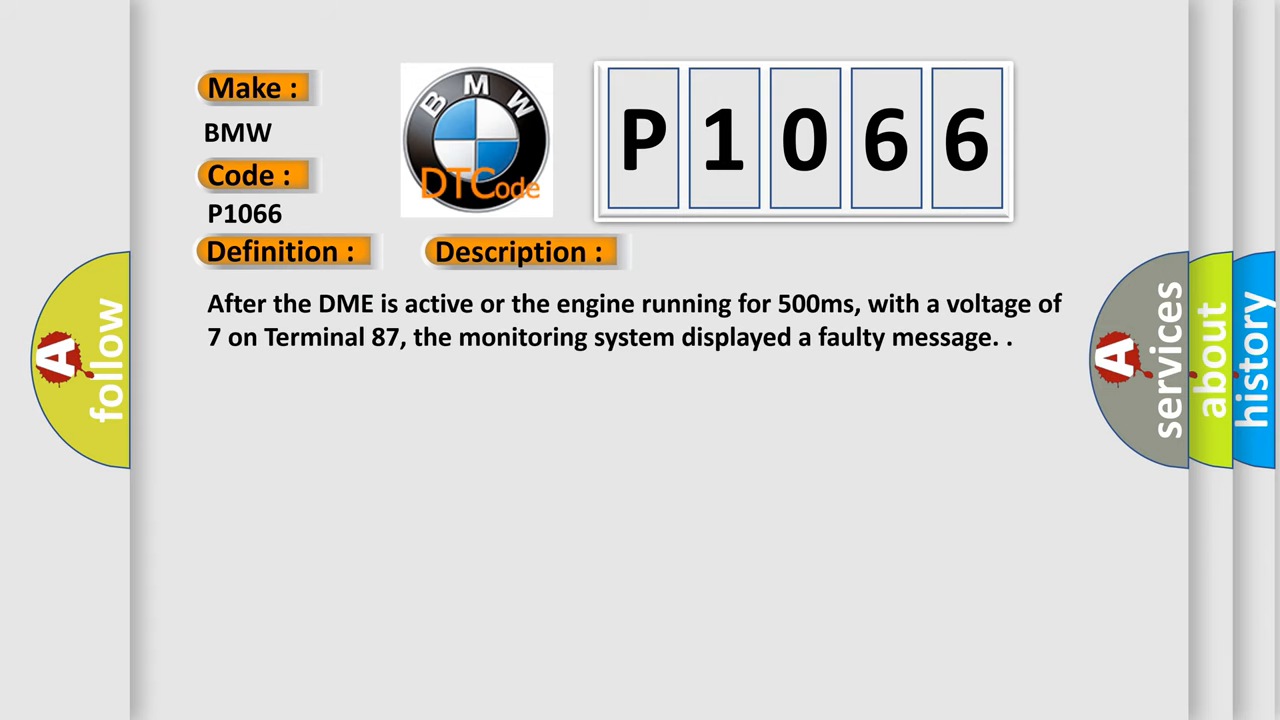